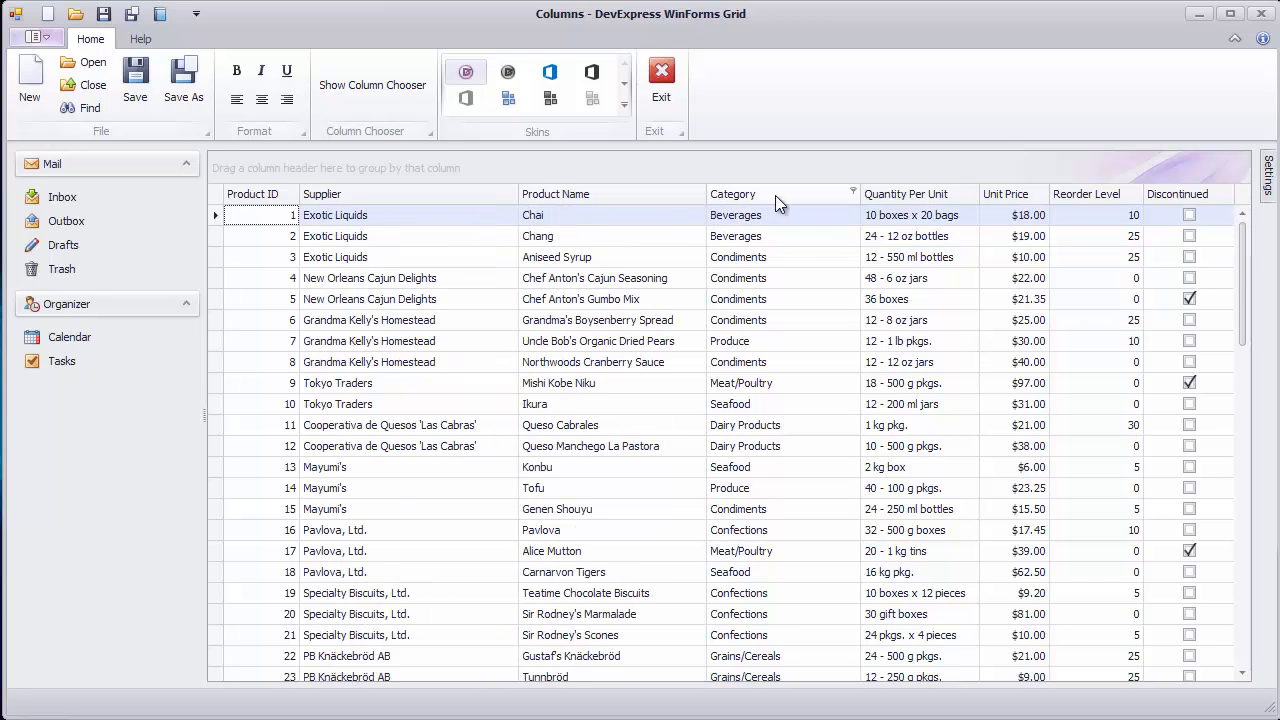
# Drag the Category column header to a new position in the running grid.
pyautogui.moveTo(732, 192); pyautogui.dragTo(556, 192)
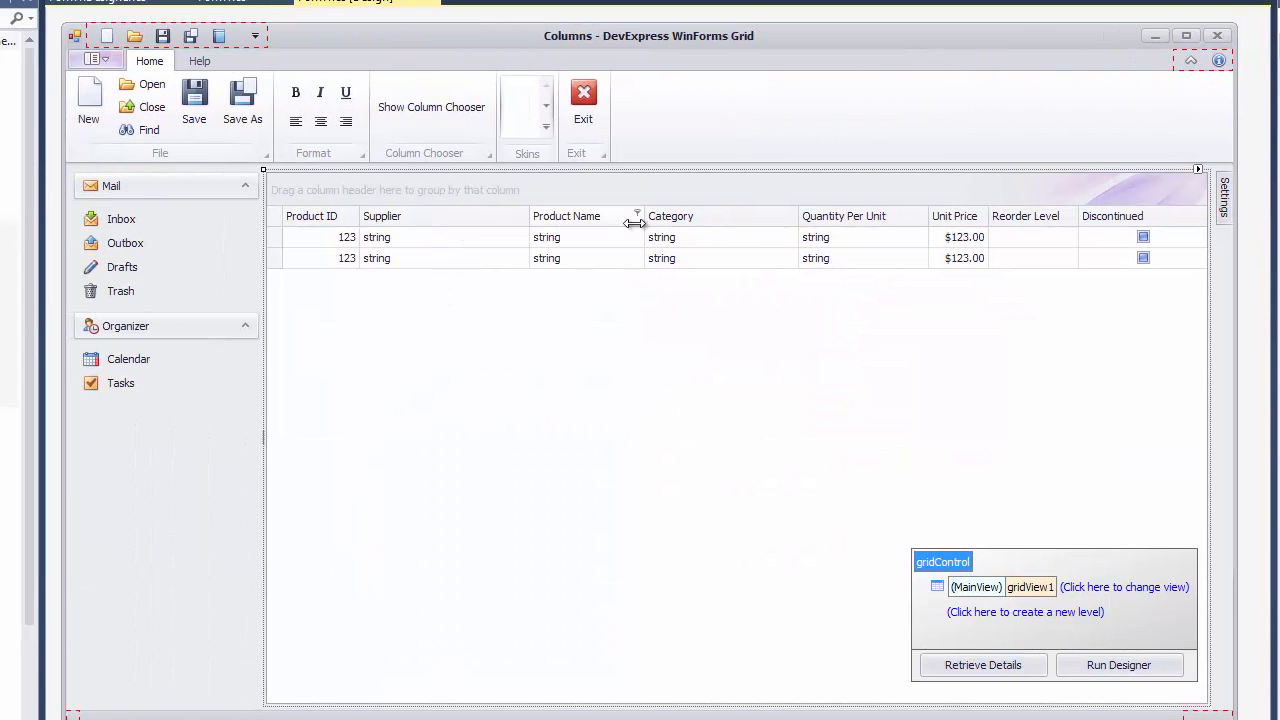
# Move the Category column in front of Product Name in the designer and select Product Name.
pyautogui.moveTo(566, 216); pyautogui.dragTo(700, 216)
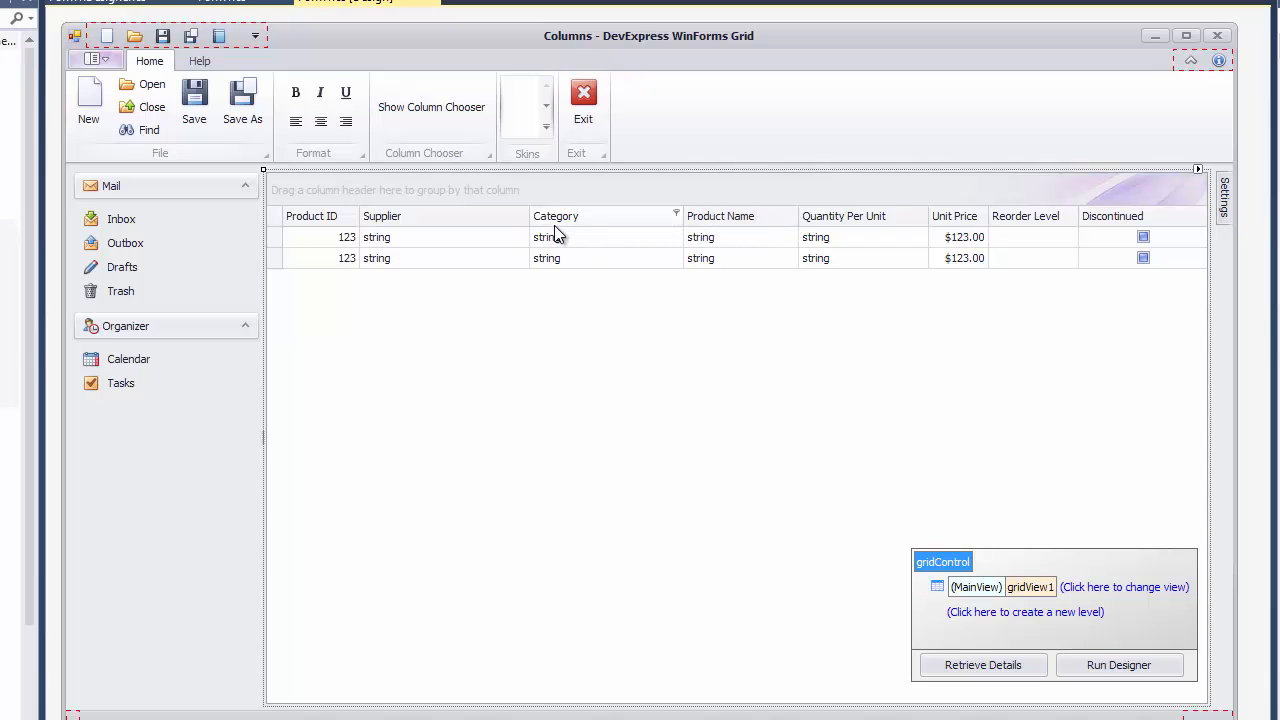
pyautogui.click(720, 216)
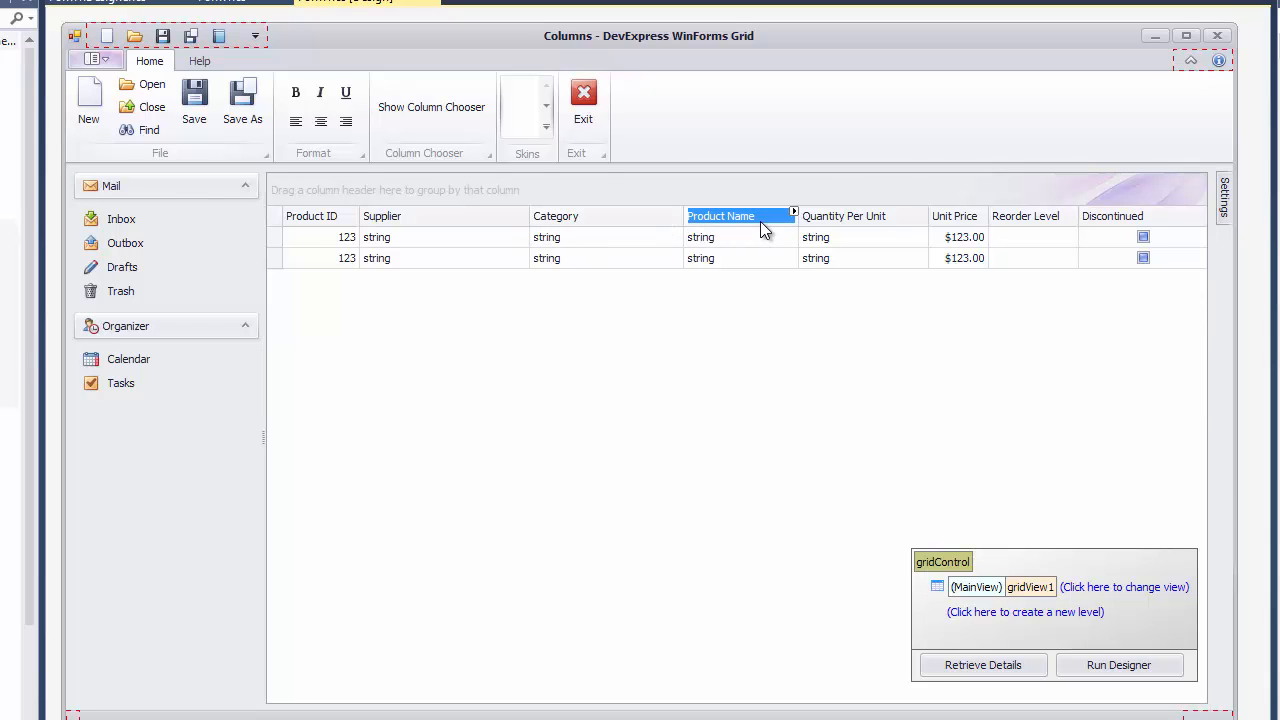
pyautogui.click(720, 216)
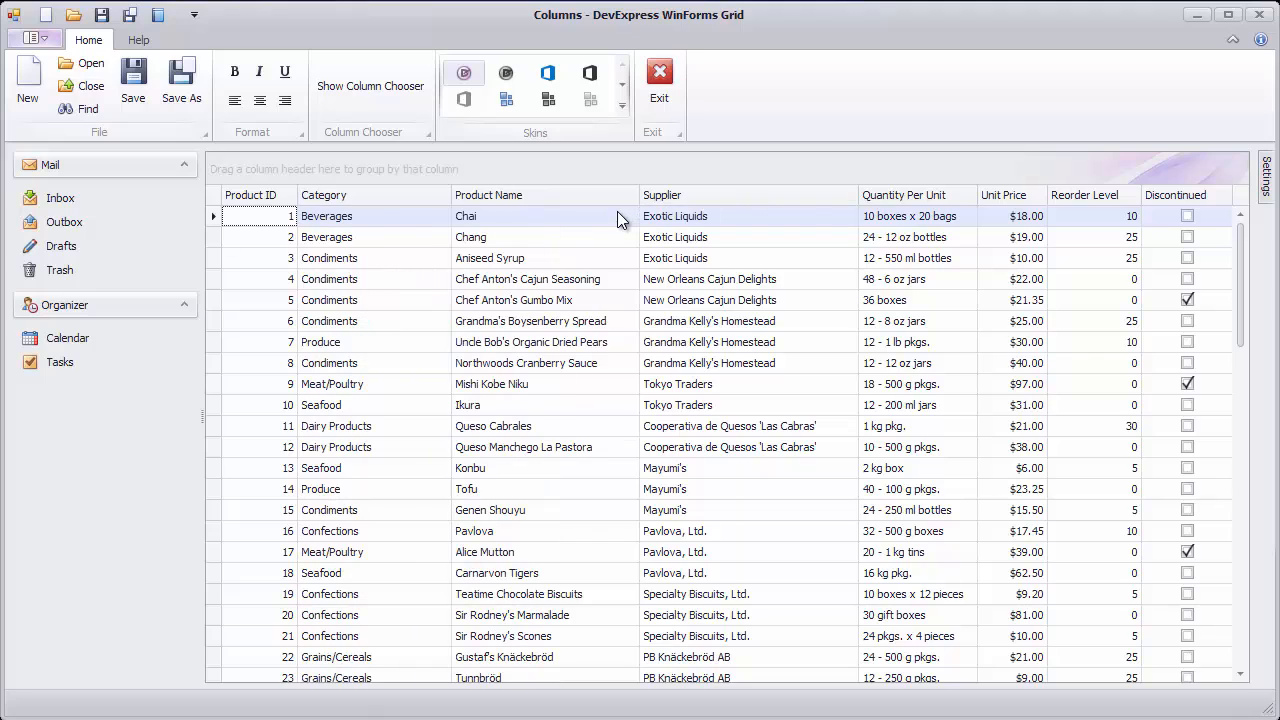
# Set colProductName's OptionsColumn.AllowMove to False in the grid's Settings panel.
pyautogui.click(1264, 180)
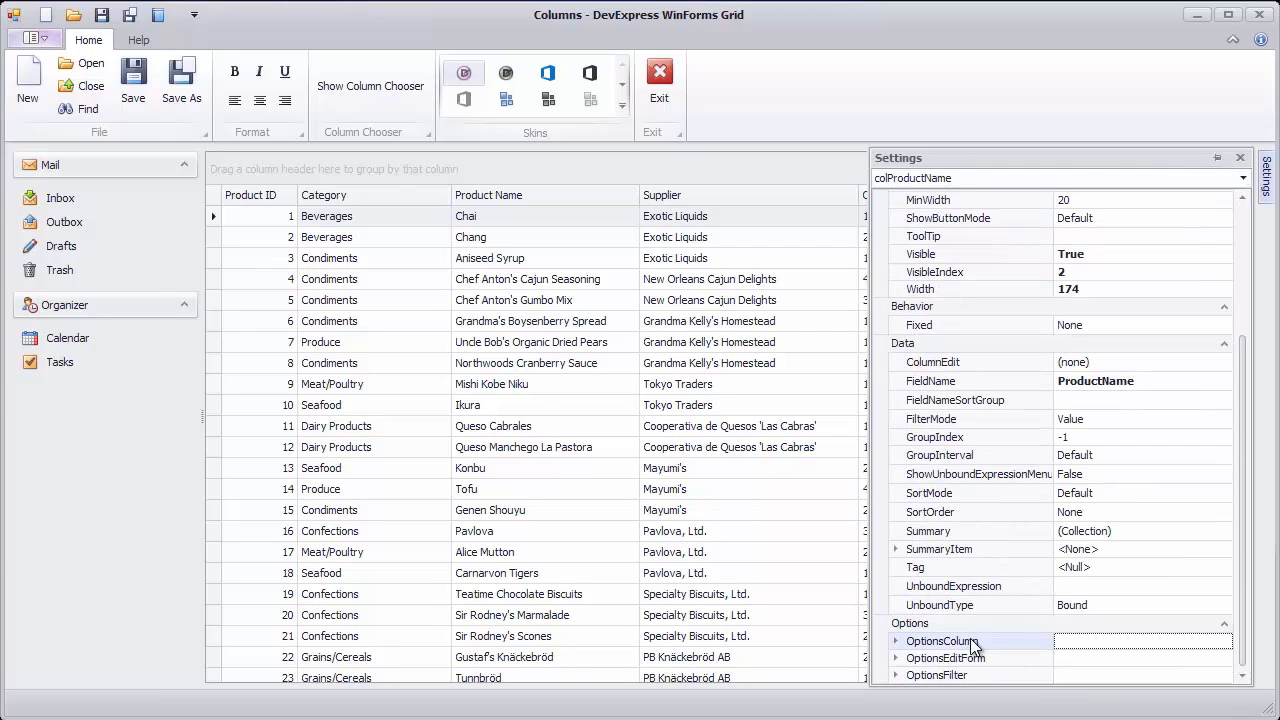
pyautogui.click(896, 640)
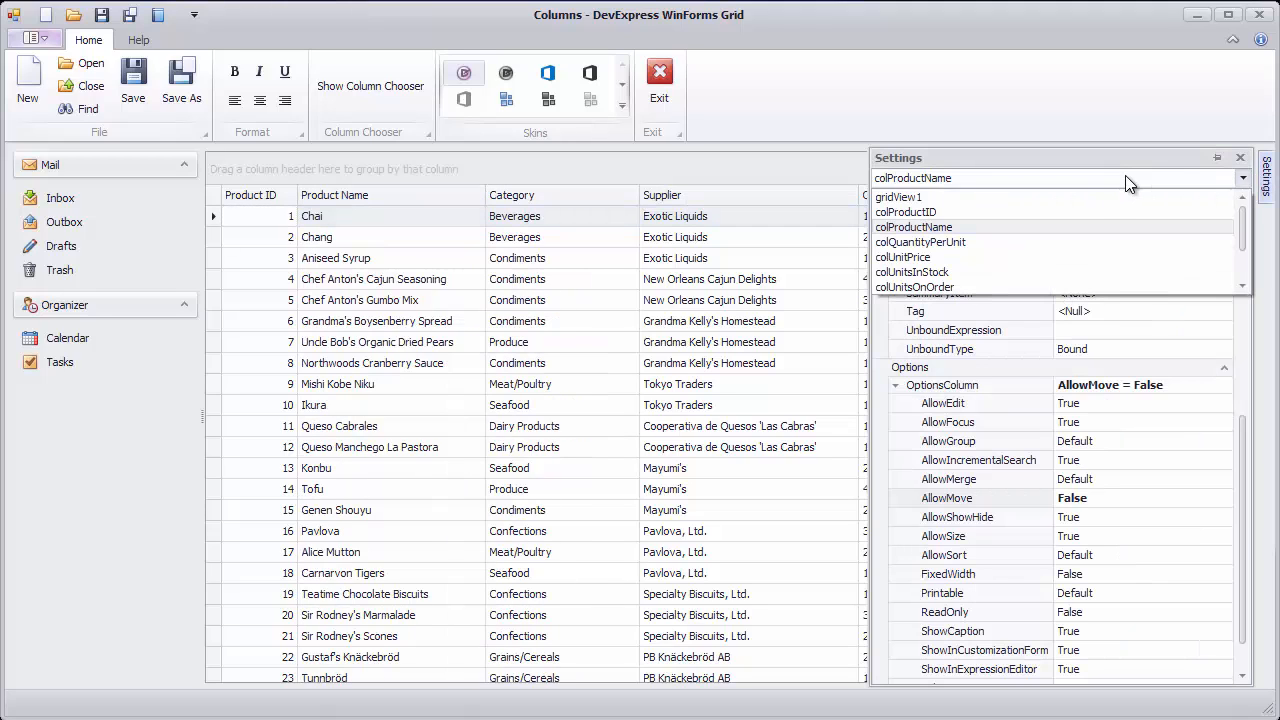
# Switch the settings to gridView1 and inspect OptionsCustomization.AllowColumnMoving.
pyautogui.click(898, 196)
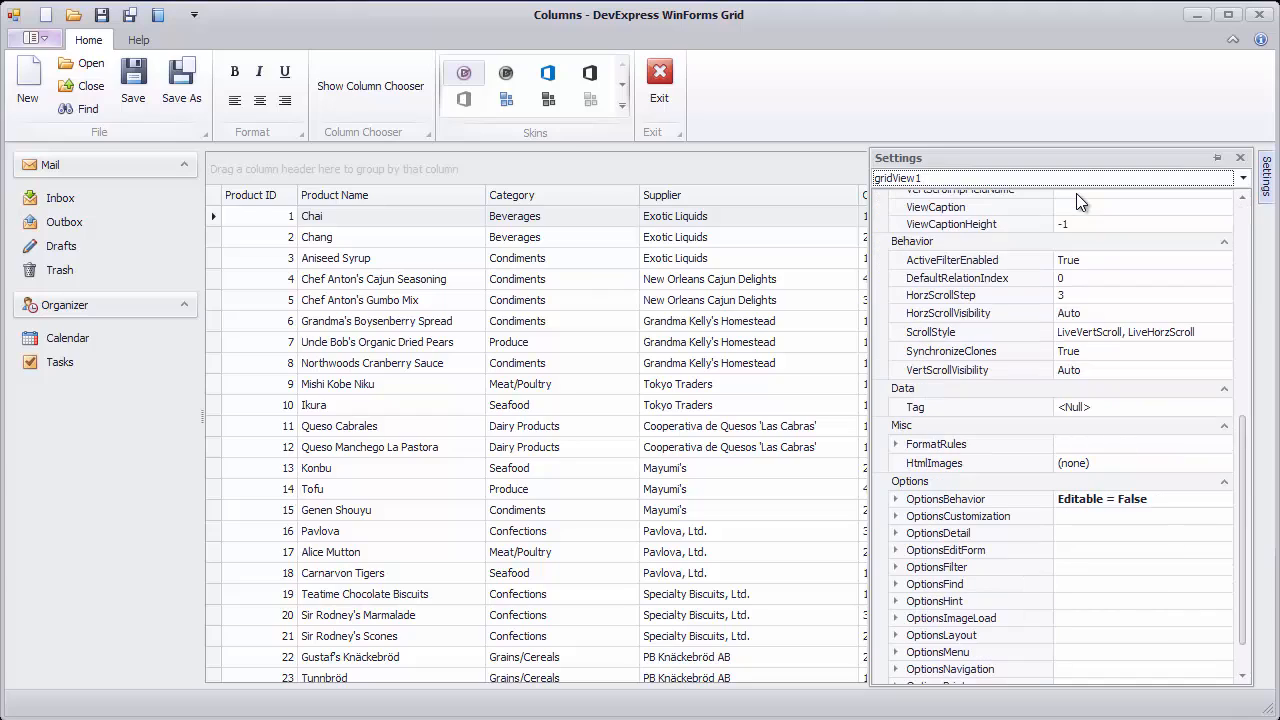
pyautogui.click(896, 516)
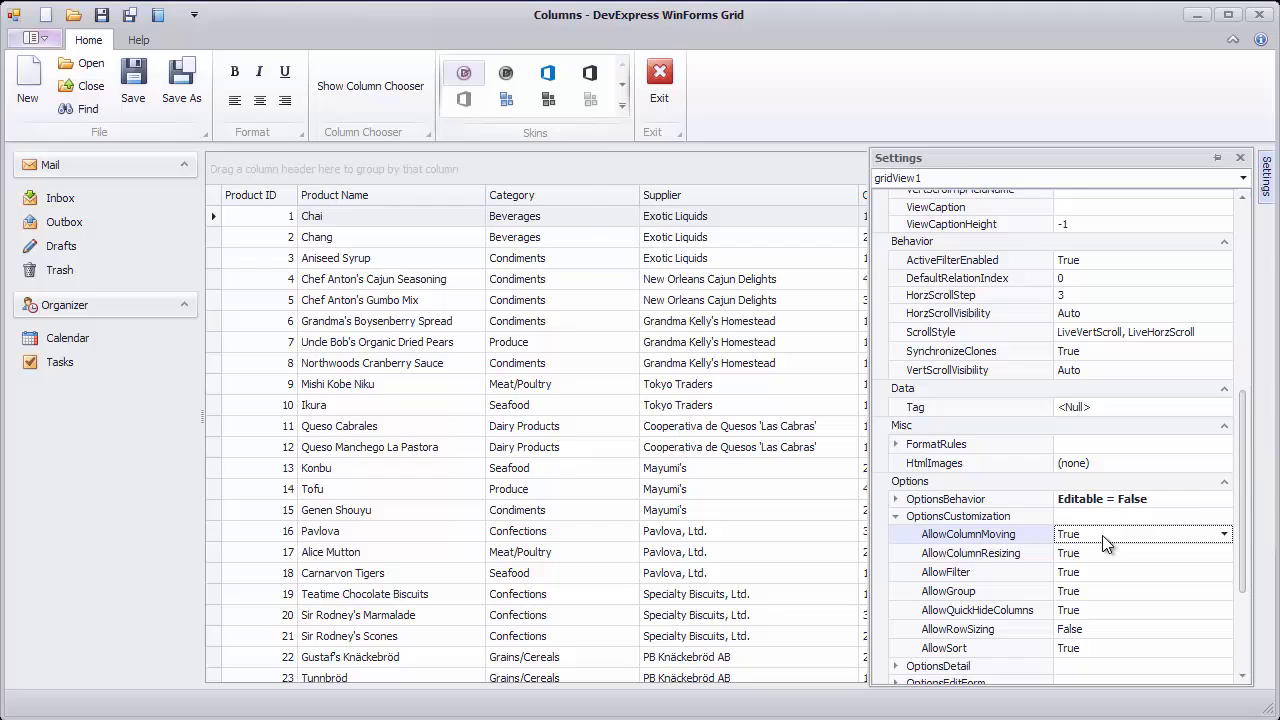
pyautogui.click(1144, 532)
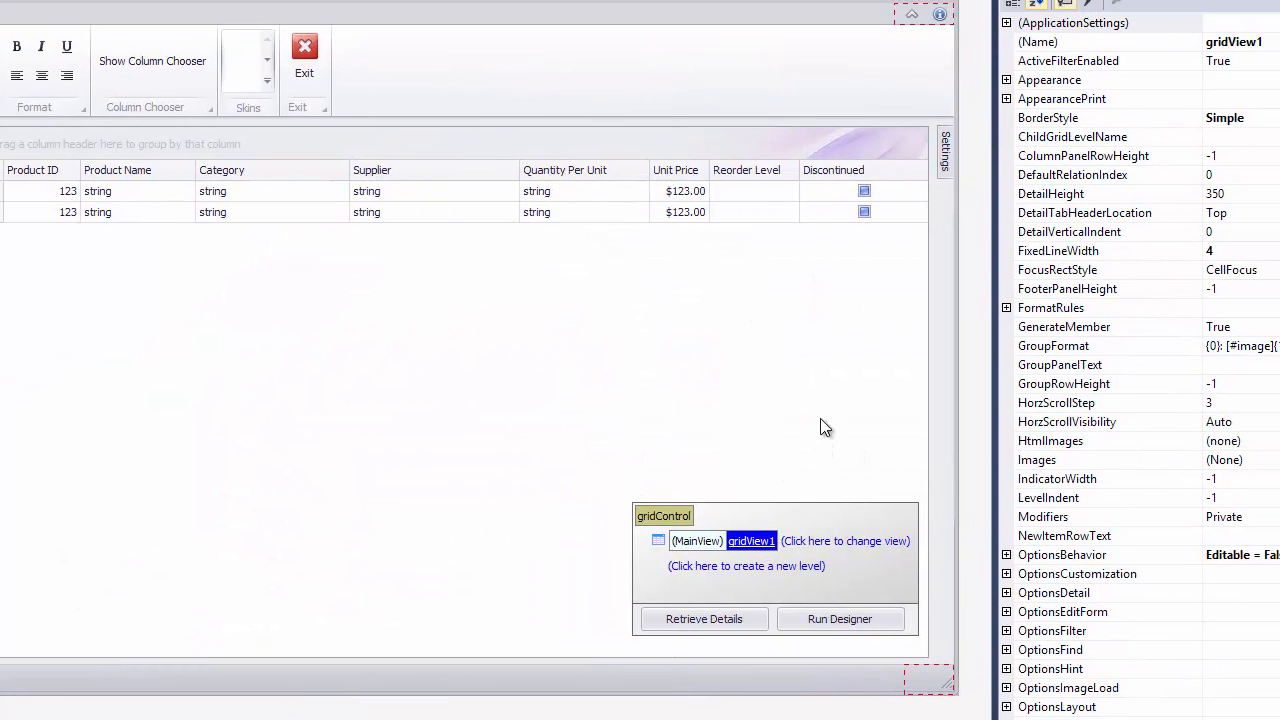
# Assign gridView1_ColumnPositionChanged as the grid view's ColumnPositionChanged handler.
pyautogui.click(1000, 60)
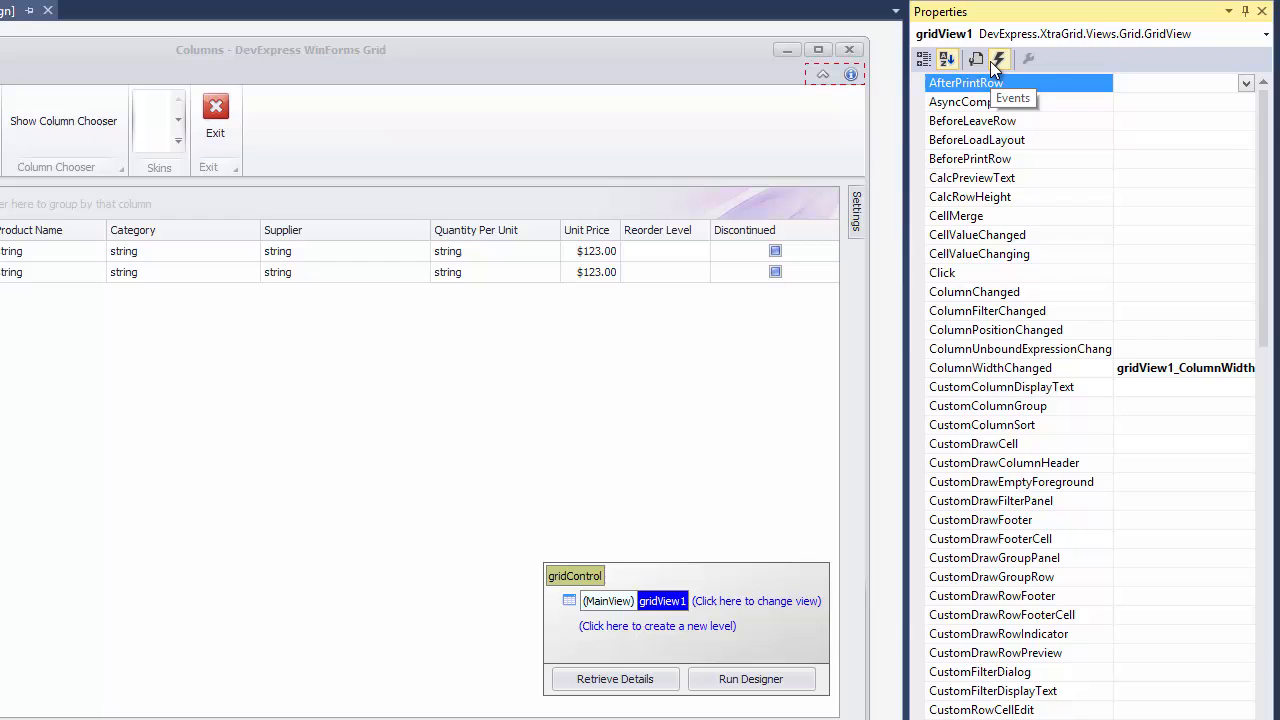
pyautogui.click(996, 328)
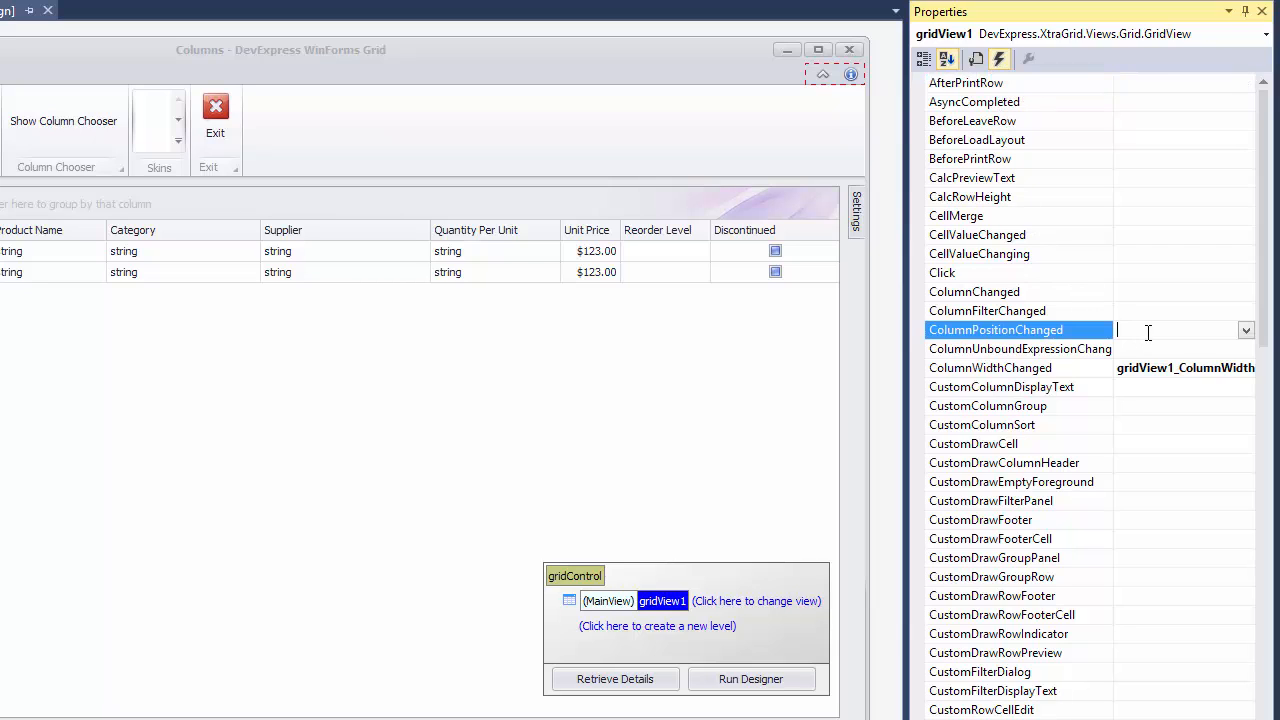
pyautogui.click(1246, 330)
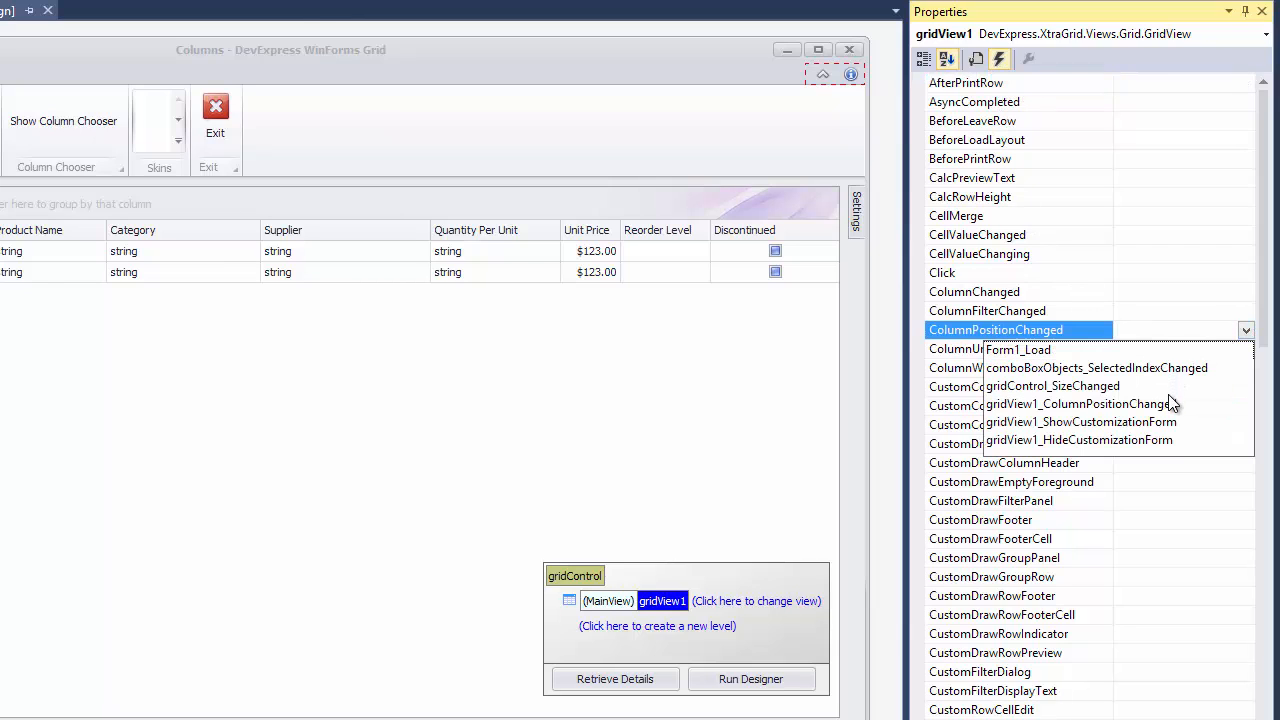
pyautogui.click(1082, 404)
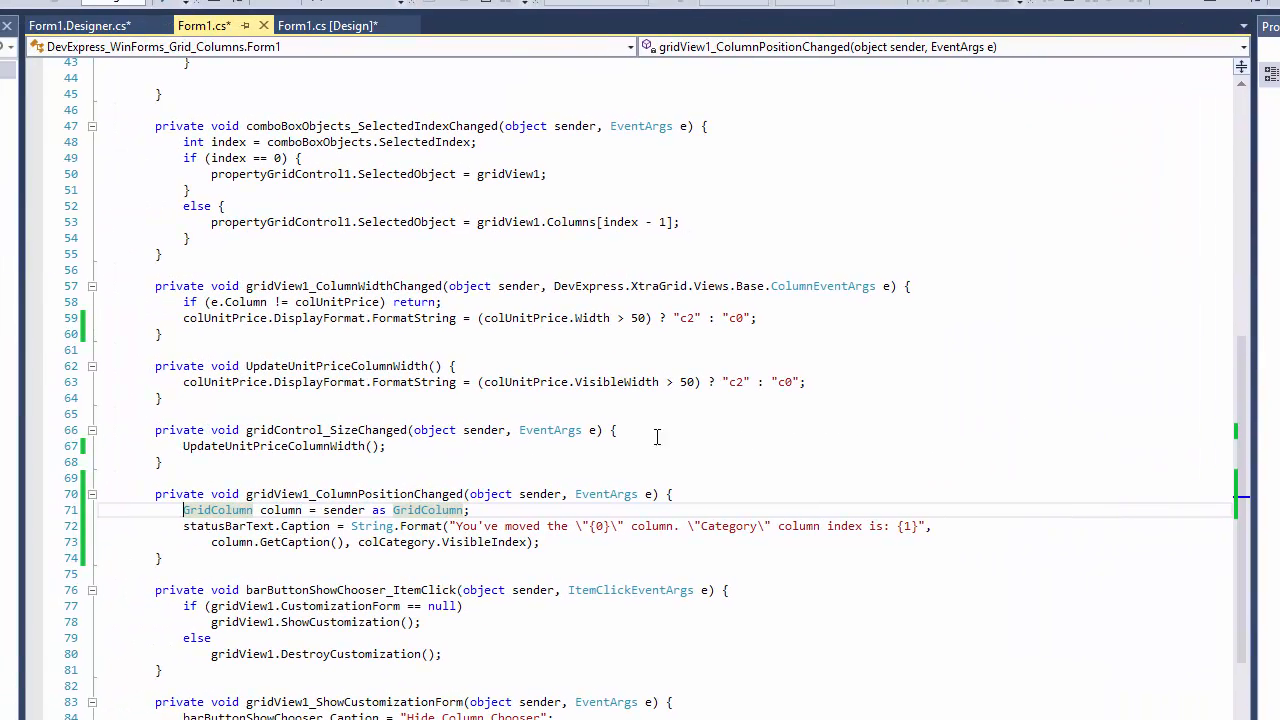
# Highlight the GridColumn cast in the handler, then build and run the app with F5.
pyautogui.doubleClick(344, 510)
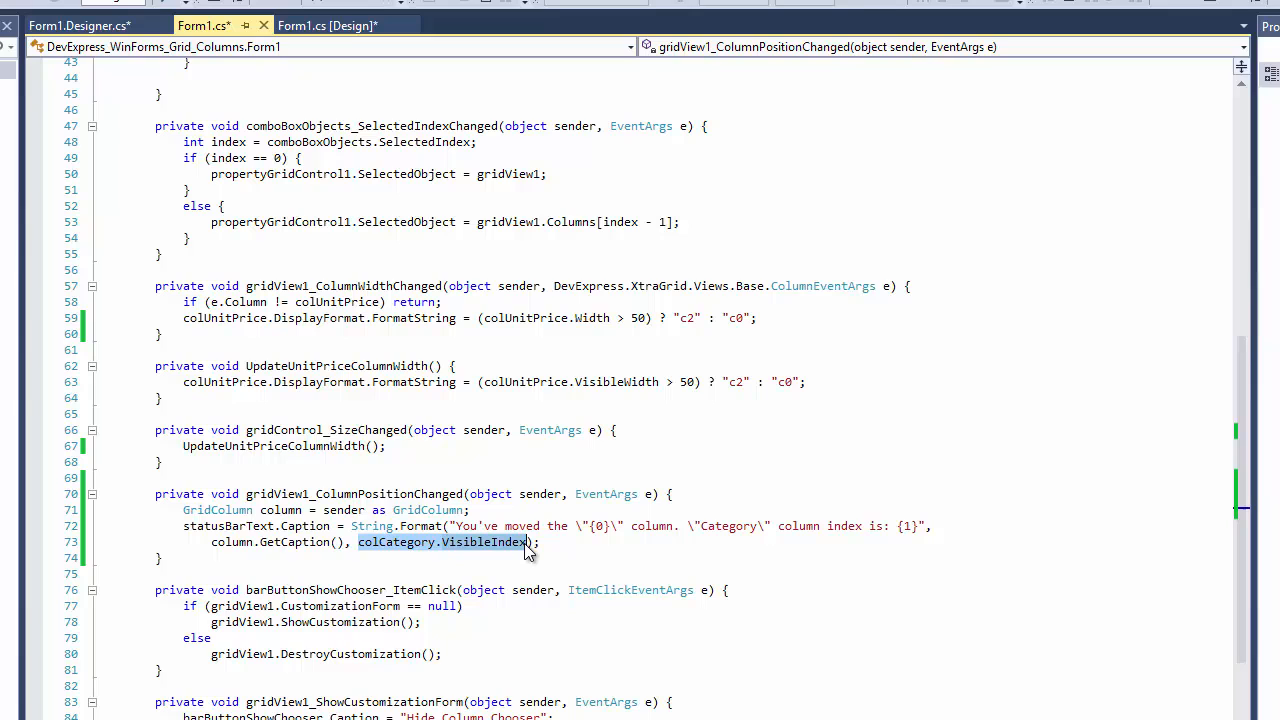
pyautogui.press('F5')
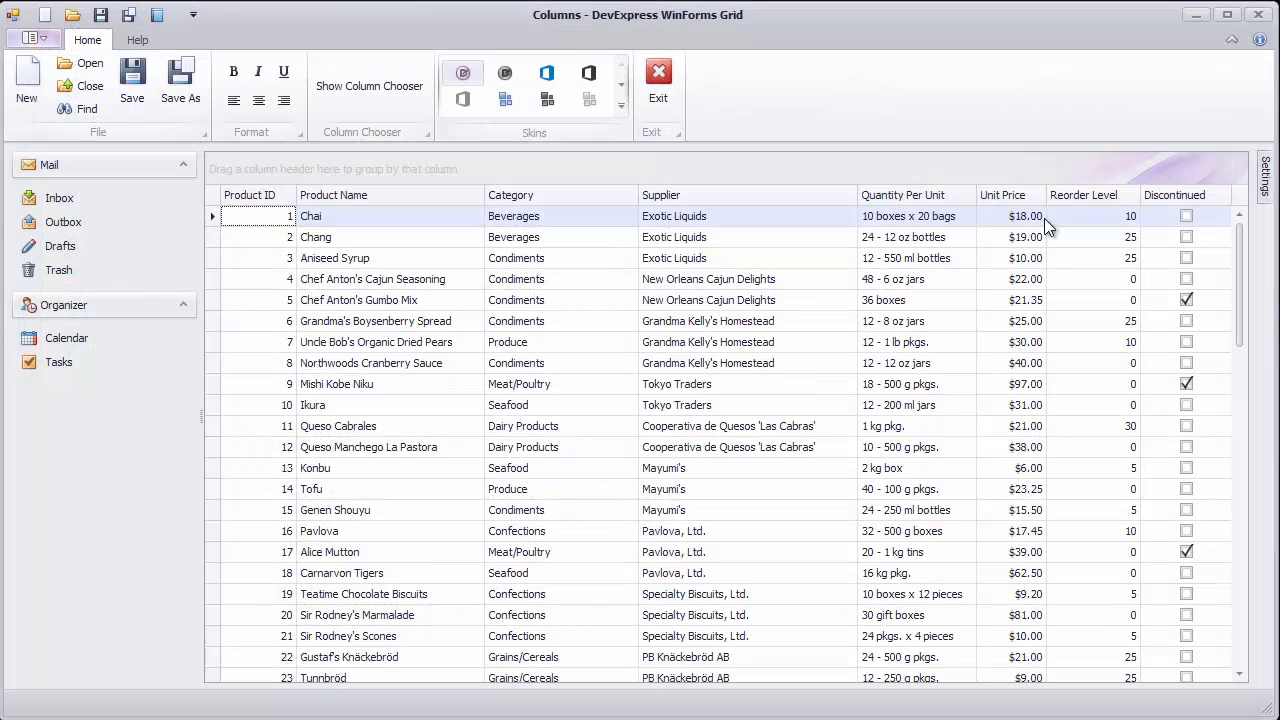
# Move Unit Price before Quantity Per Unit and Supplier before Category; status bar reports Category's index 3.
pyautogui.moveTo(1004, 194); pyautogui.dragTo(868, 198)
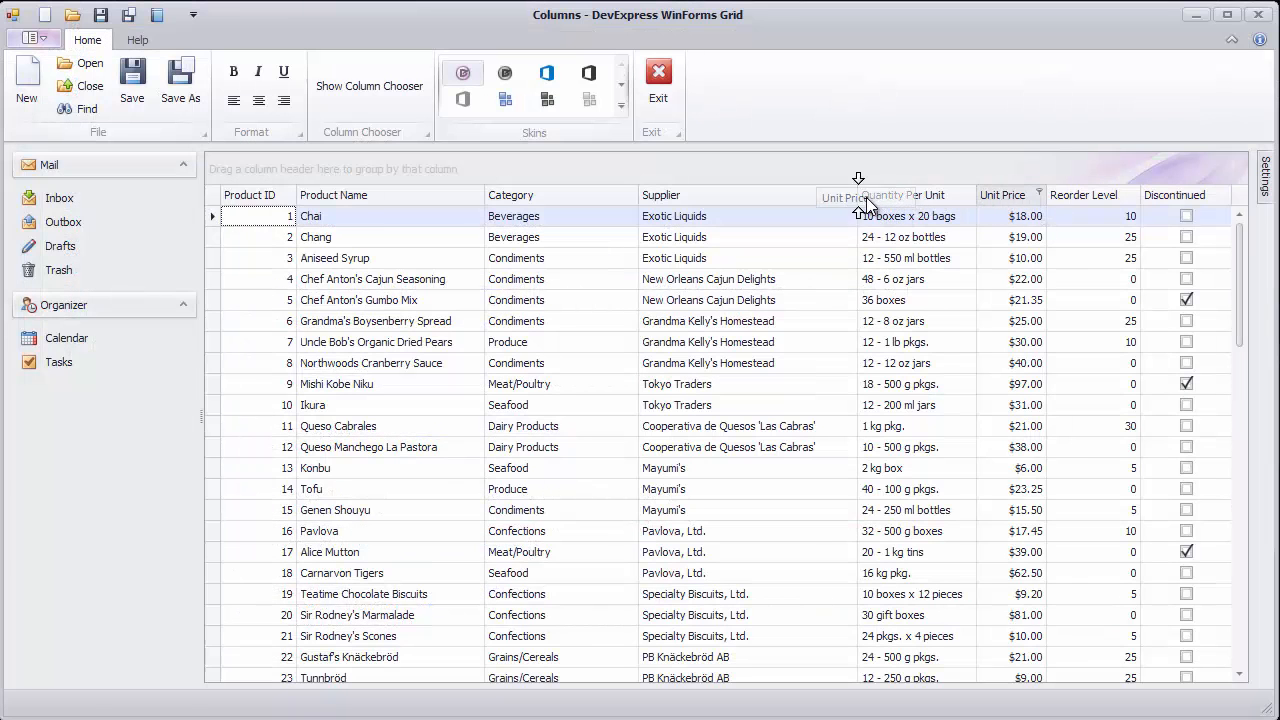
pyautogui.moveTo(1002, 194); pyautogui.dragTo(870, 194)
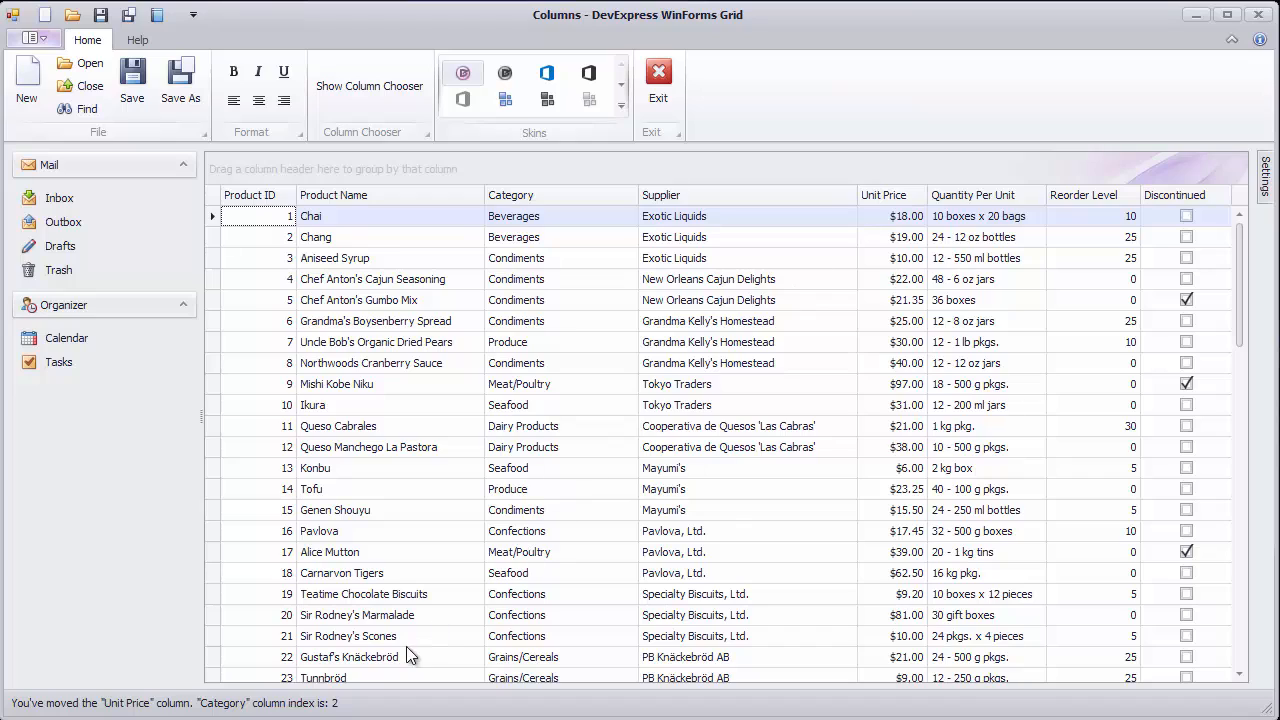
pyautogui.moveTo(364, 704)
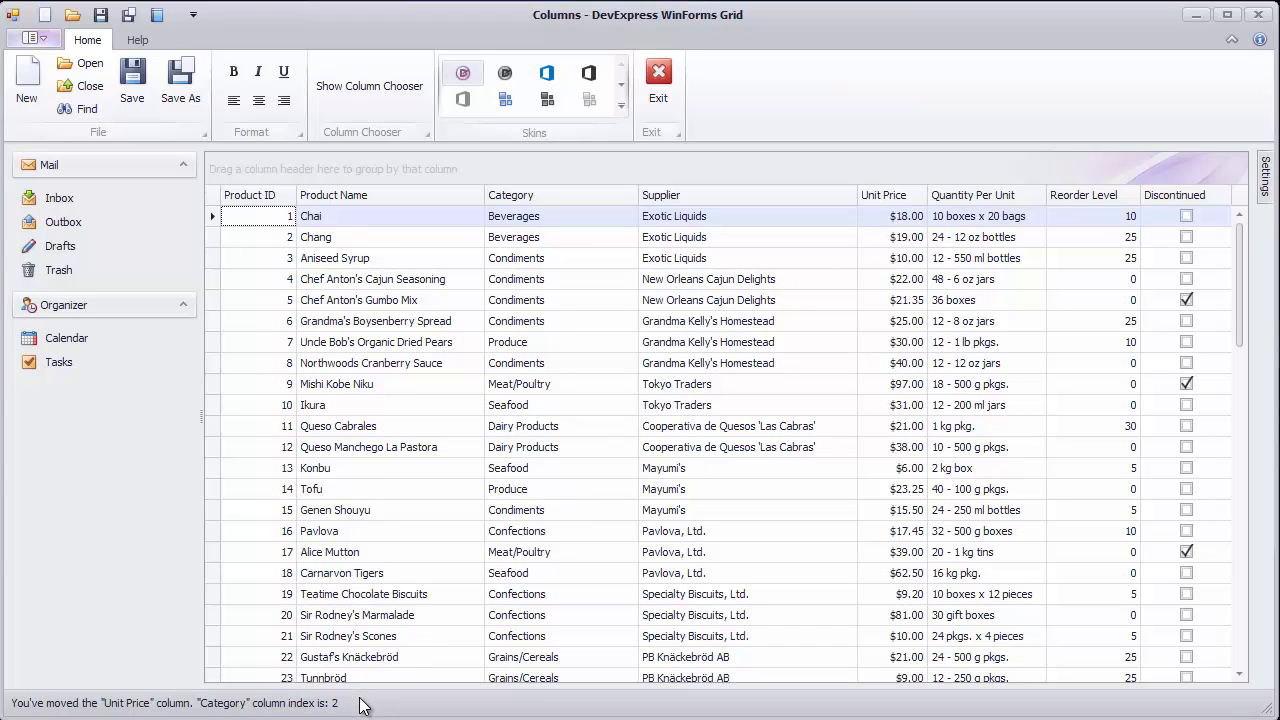
pyautogui.moveTo(738, 218)
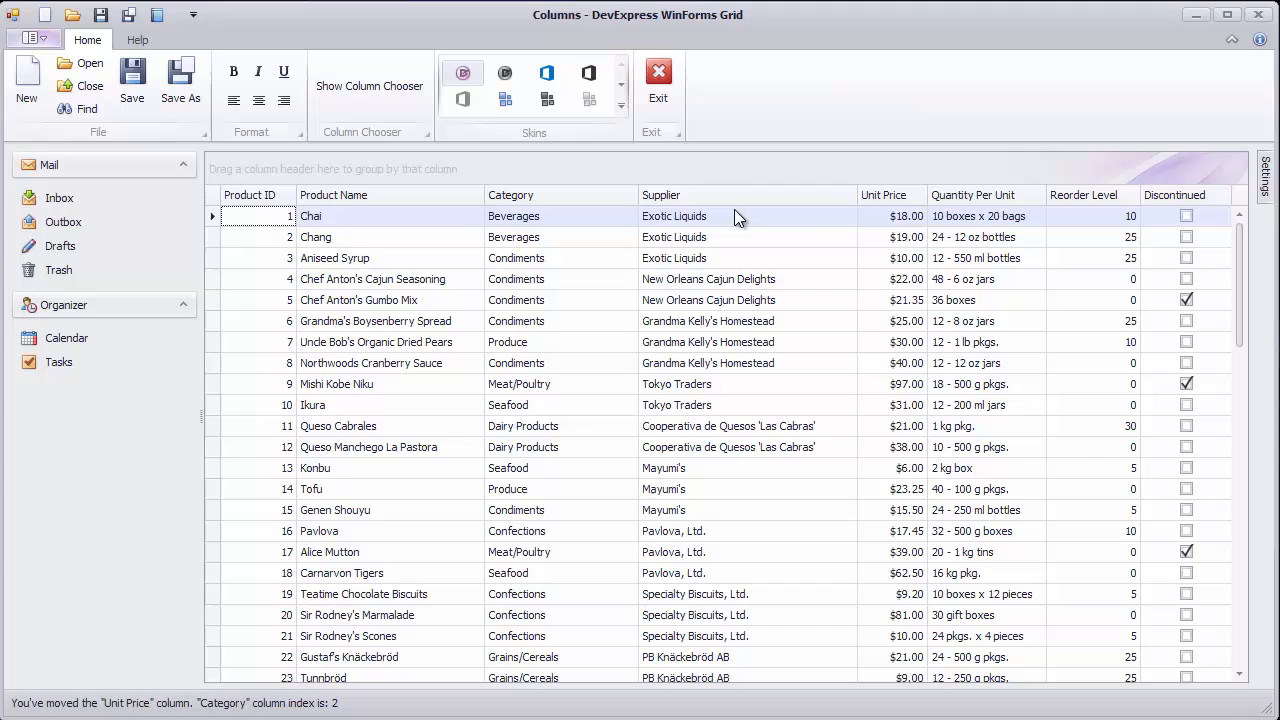
pyautogui.moveTo(660, 196); pyautogui.dragTo(510, 196)
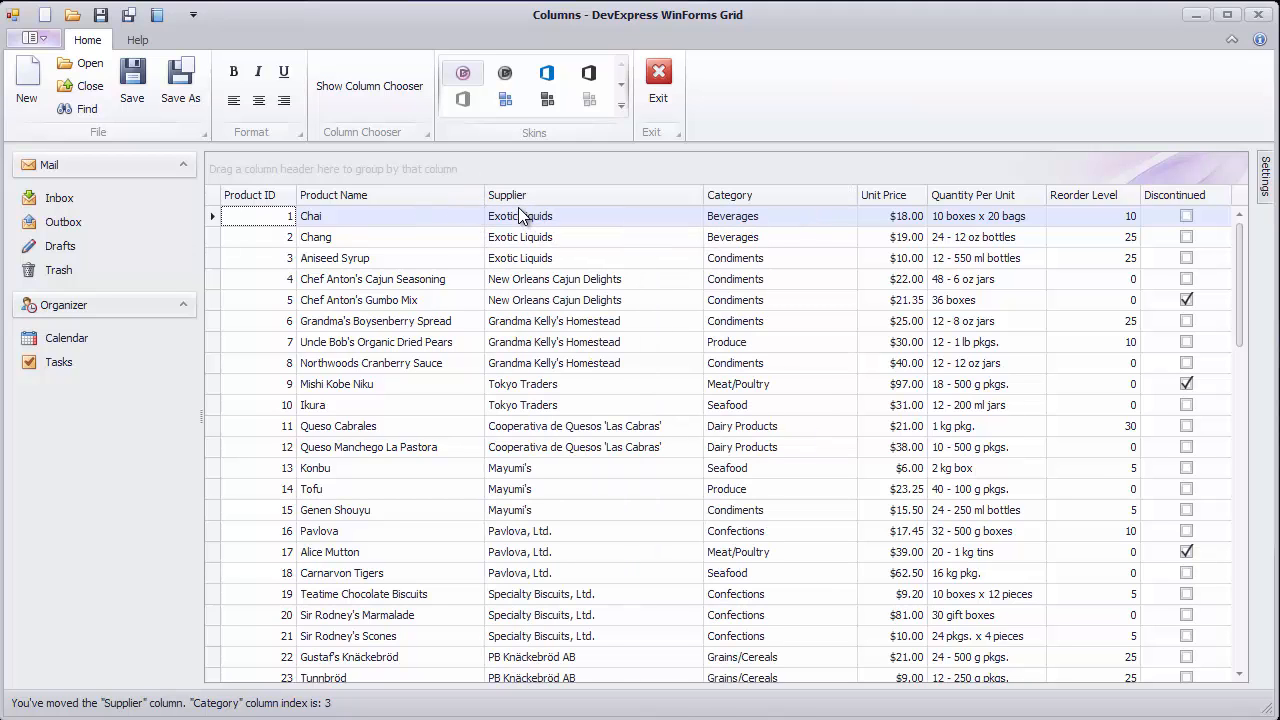
pyautogui.moveTo(390, 712)
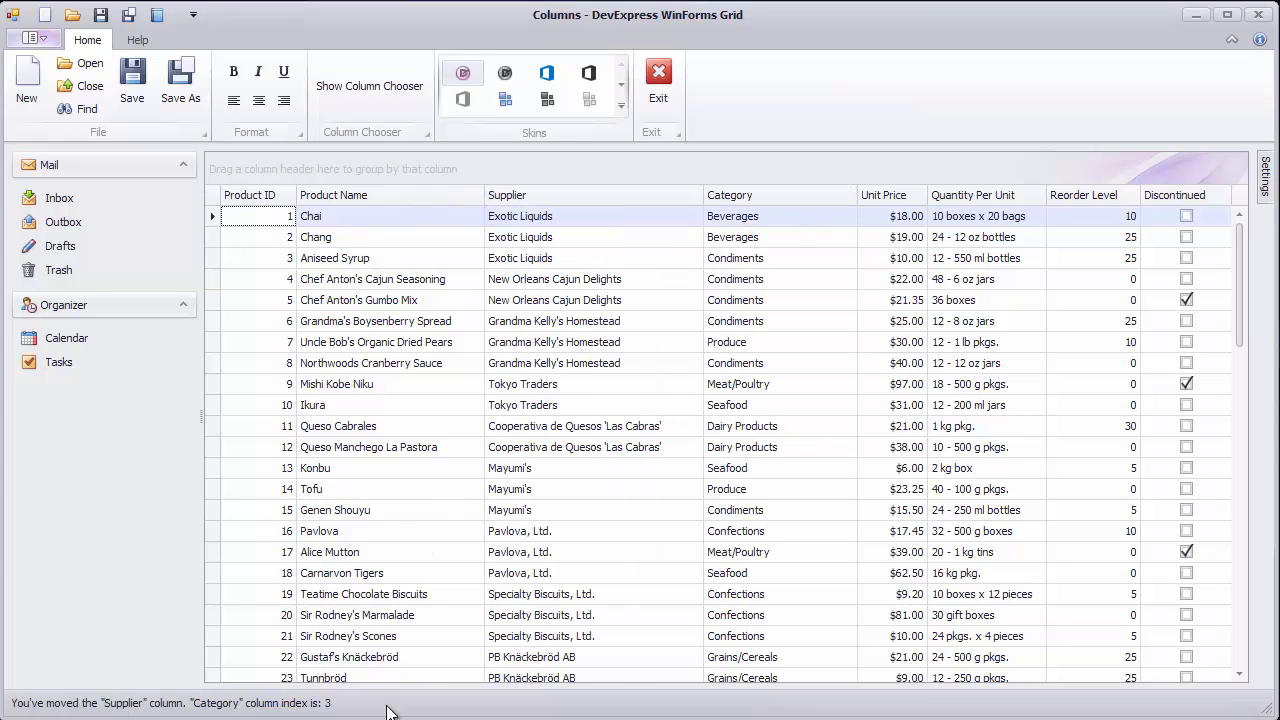